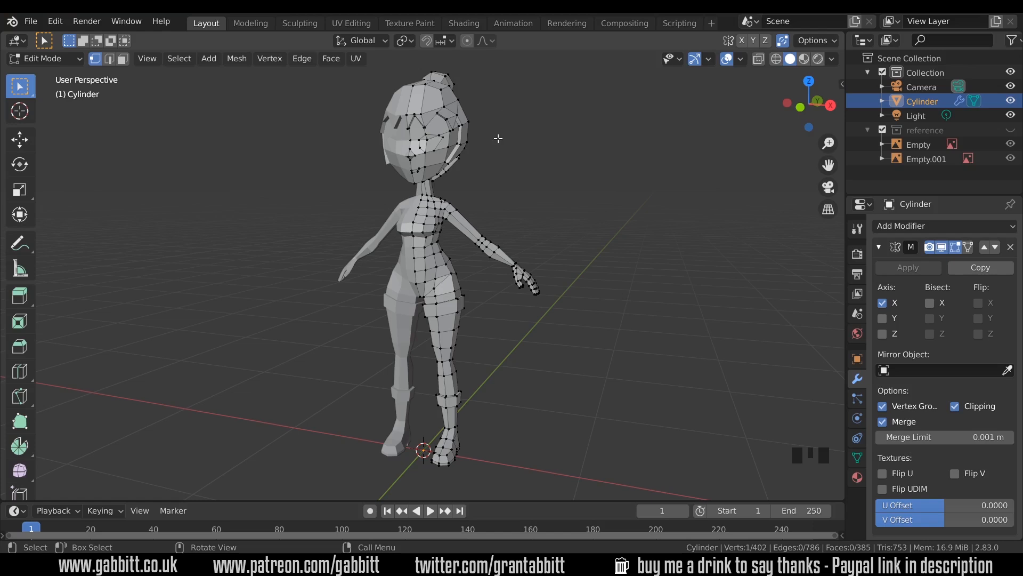
# Step: Switch to front orthographic view so the head wireframe lines up over the face drawing
pyautogui.press('KP_1')
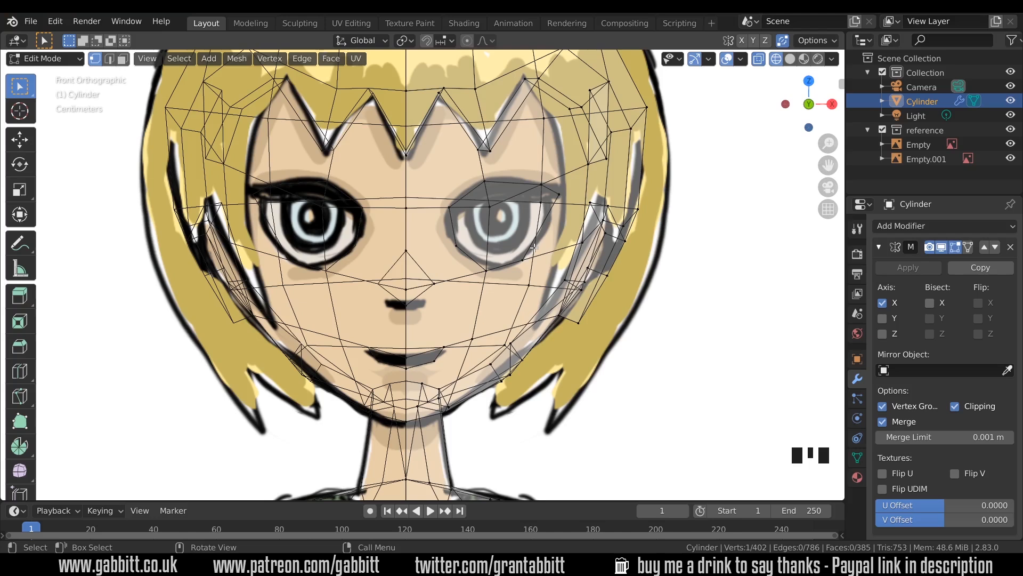
# Step: Knife-cut new edges along the right eye outline and move an eye-corner vertex onto the drawing
pyautogui.press('k')
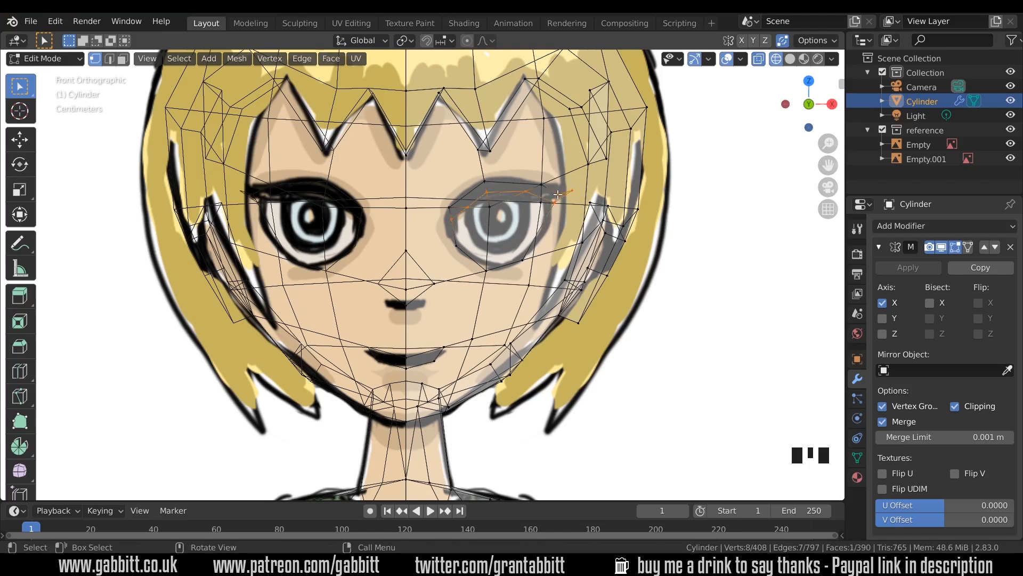
pyautogui.press('g')
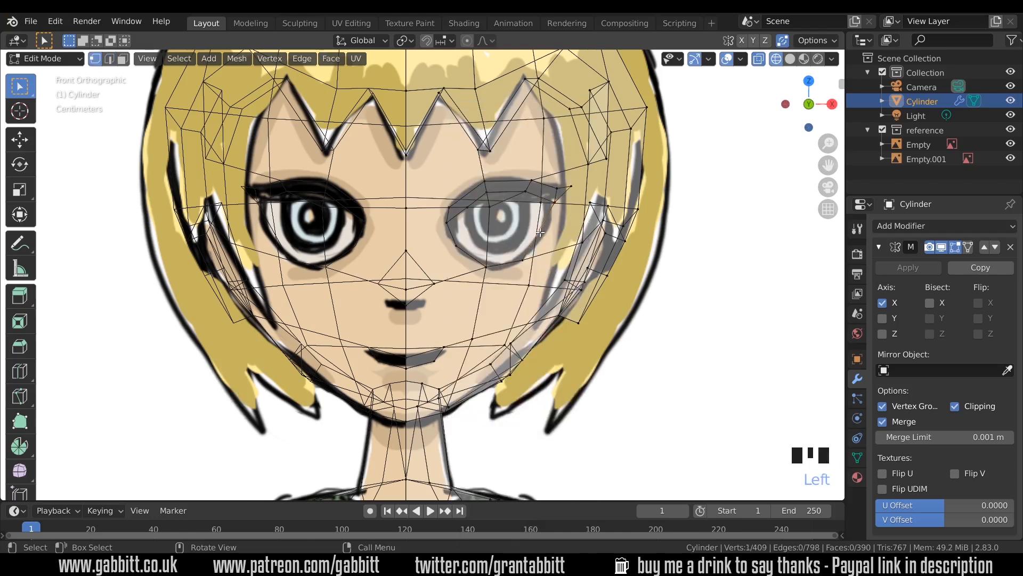
pyautogui.press('g')
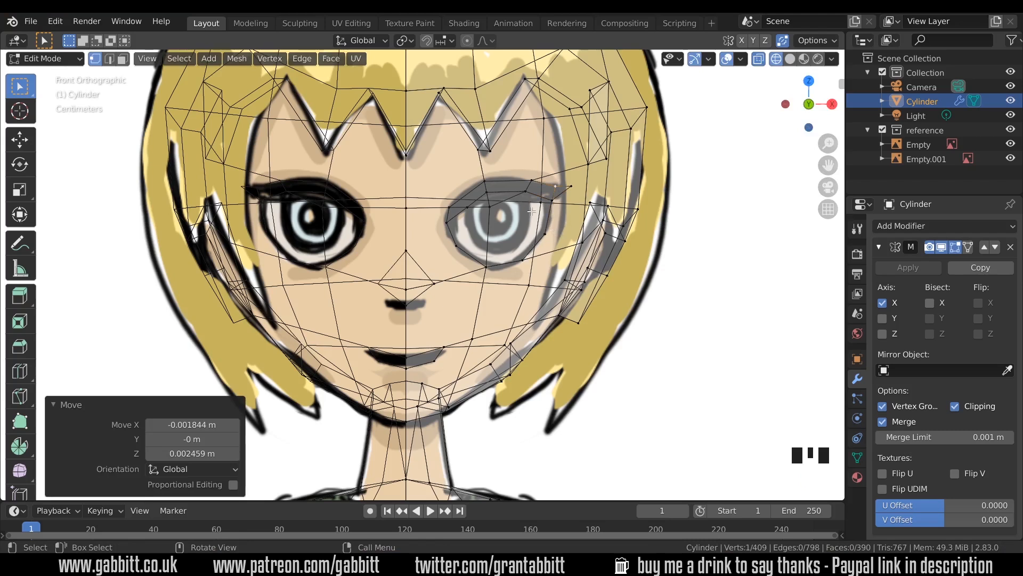
# Step: Knife-cut further concentric edge rings inside the eye socket tracing the drawn iris
pyautogui.press('k')
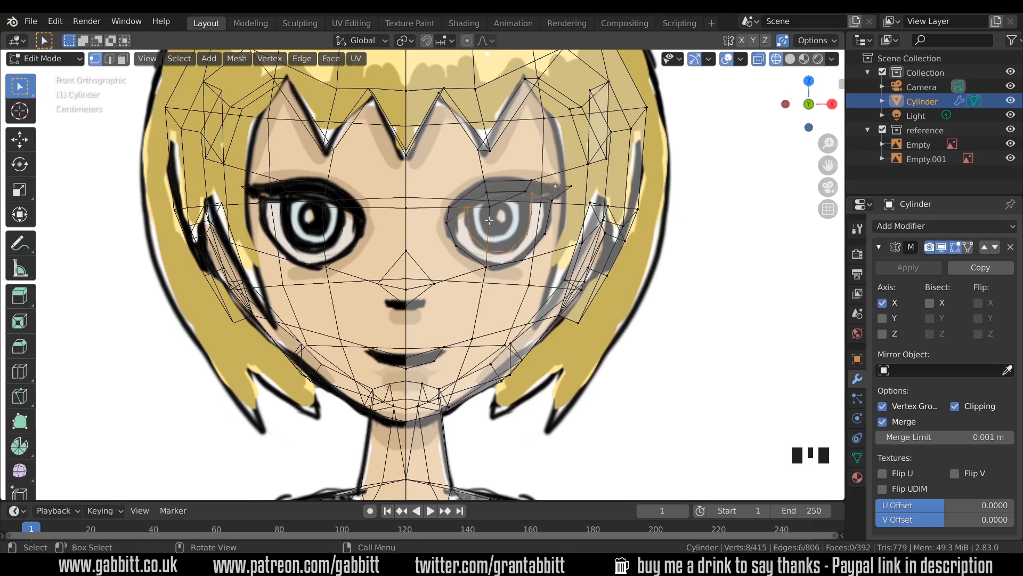
pyautogui.press('k')
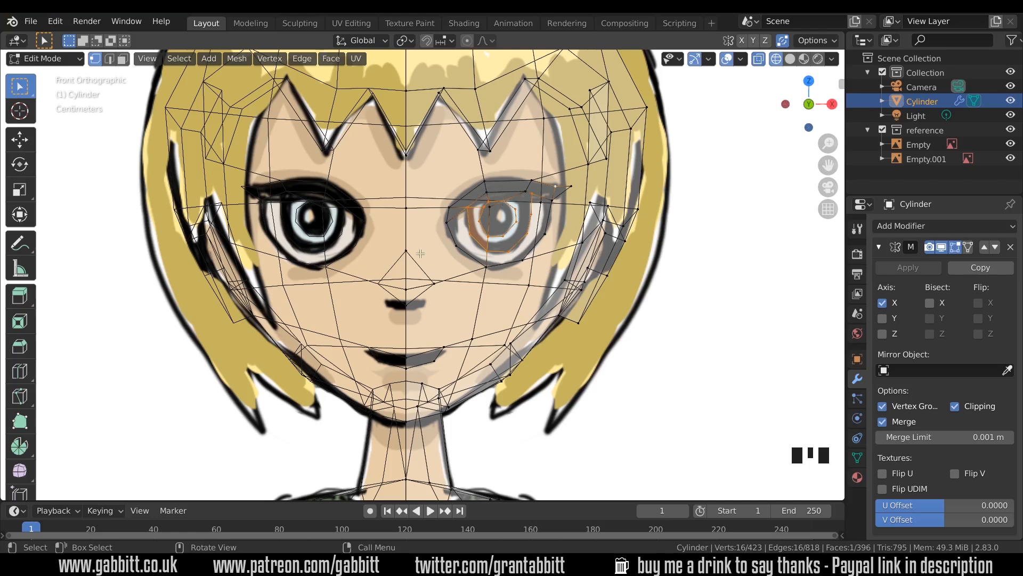
pyautogui.moveTo(620, 239)
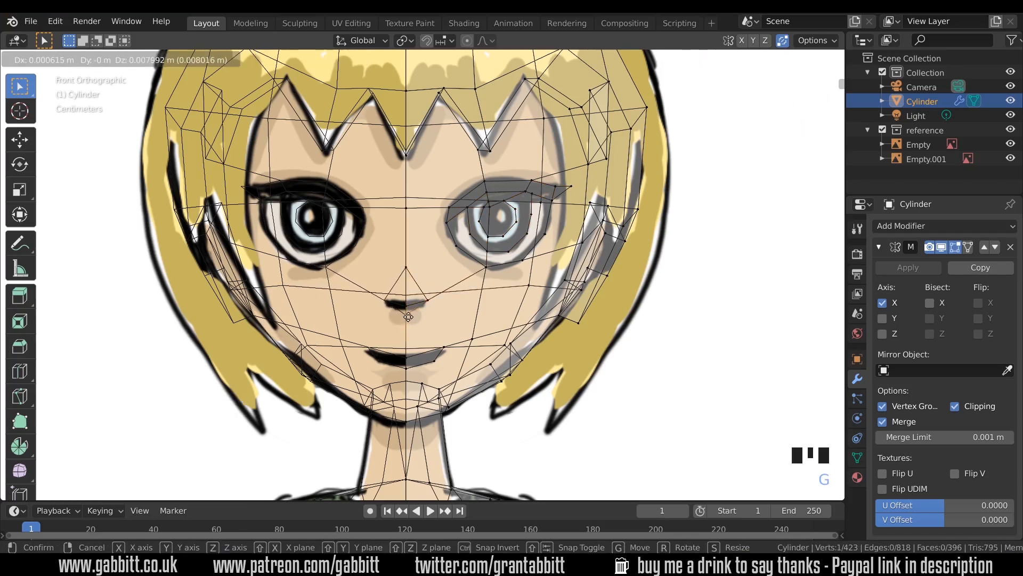
# Step: Confirm the upward move of the eye-loop vertices and show the head solid instead of see-through
pyautogui.click(407, 316)
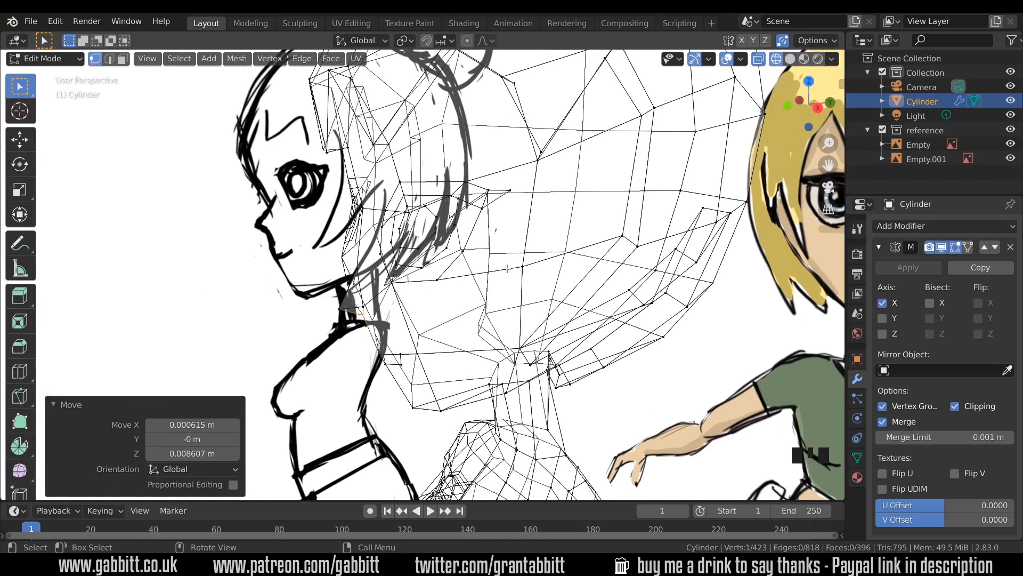
pyautogui.click(788, 59)
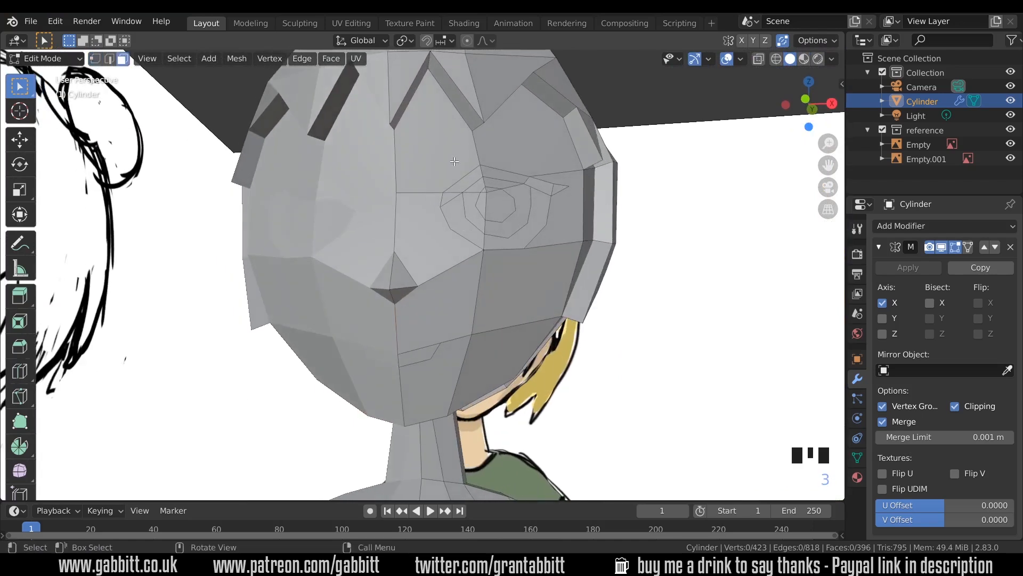
# Step: Select the forehead face above the eye and cut a new edge linking the eye rings toward the cheek
pyautogui.click(454, 160)
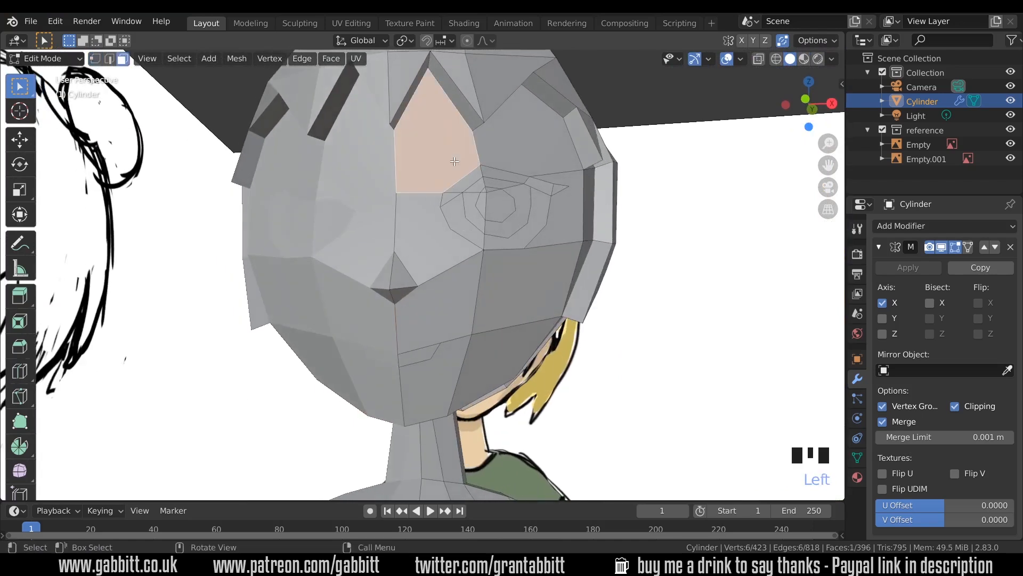
pyautogui.moveTo(454, 162); pyautogui.dragTo(529, 261)
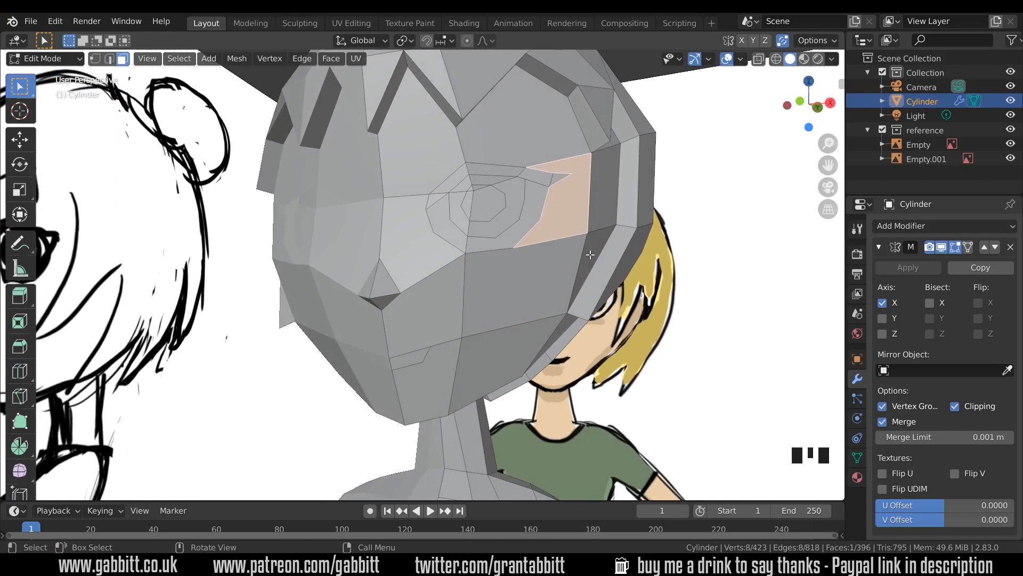
pyautogui.moveTo(486, 334)
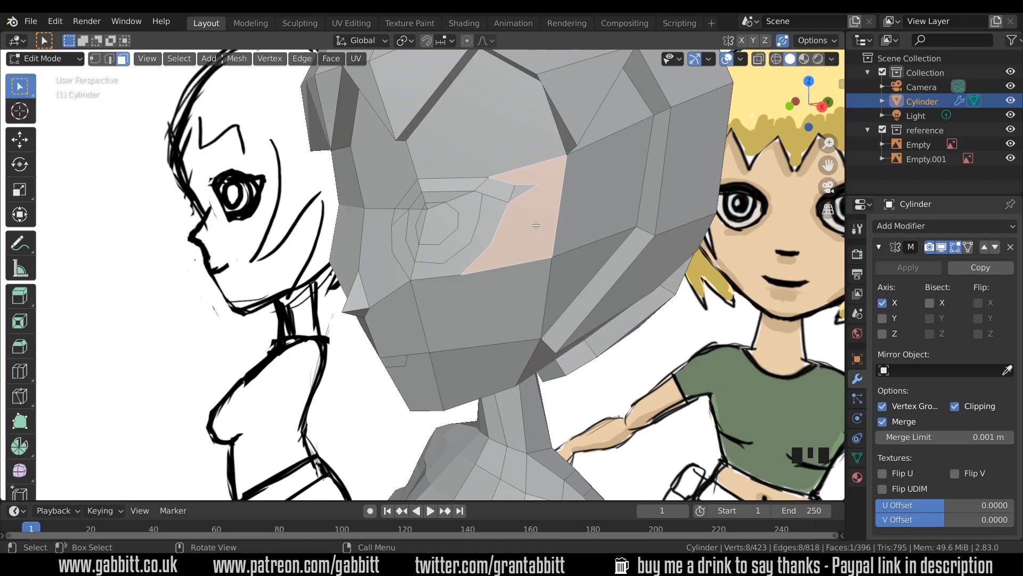
pyautogui.moveTo(524, 230)
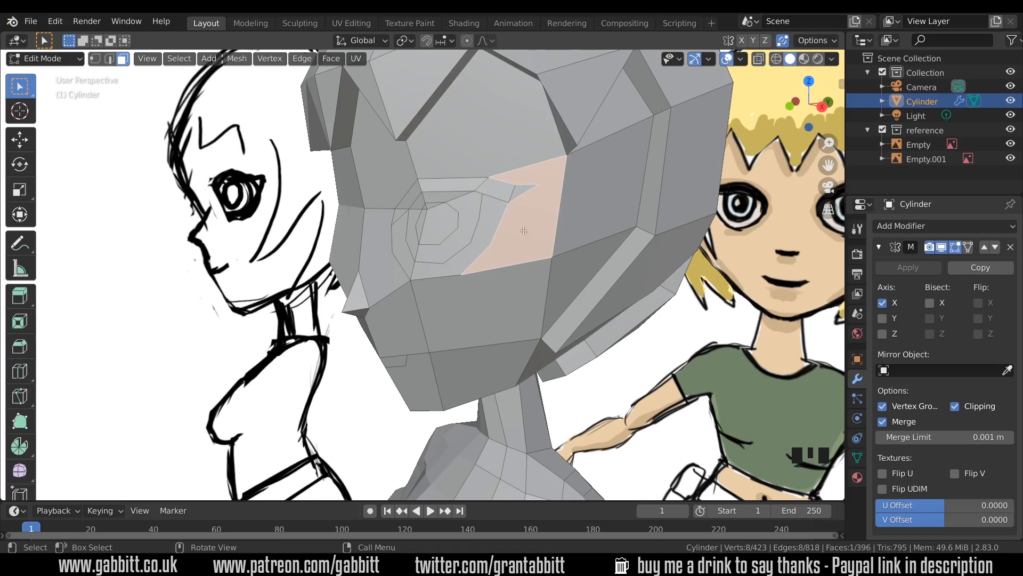
pyautogui.moveTo(566, 154)
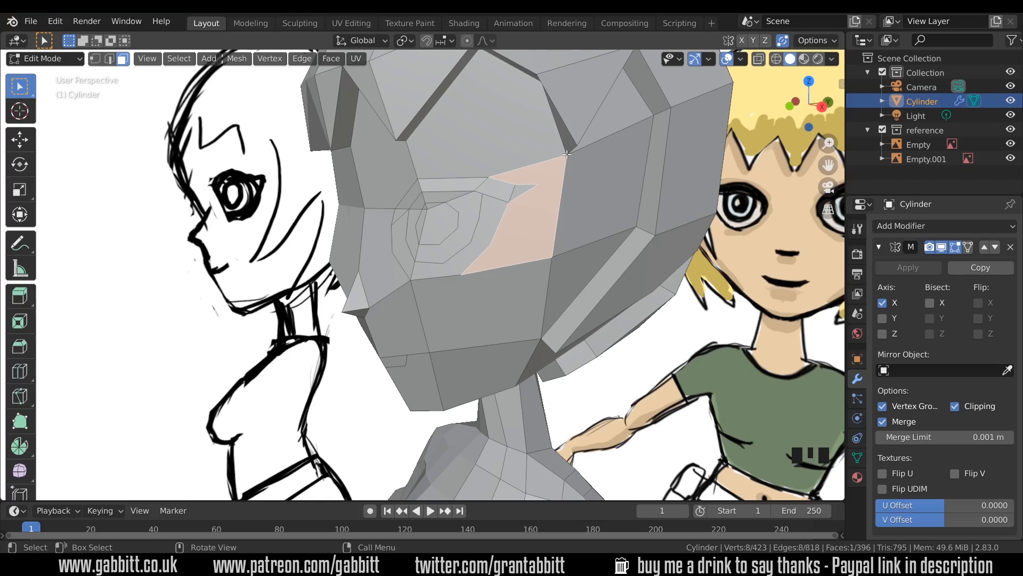
pyautogui.moveTo(649, 122)
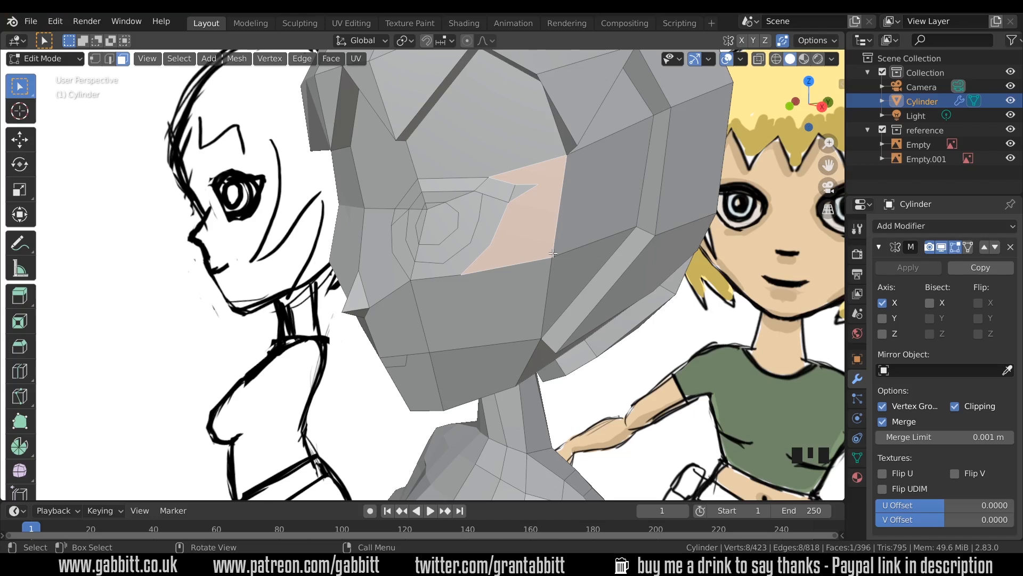
pyautogui.moveTo(540, 253)
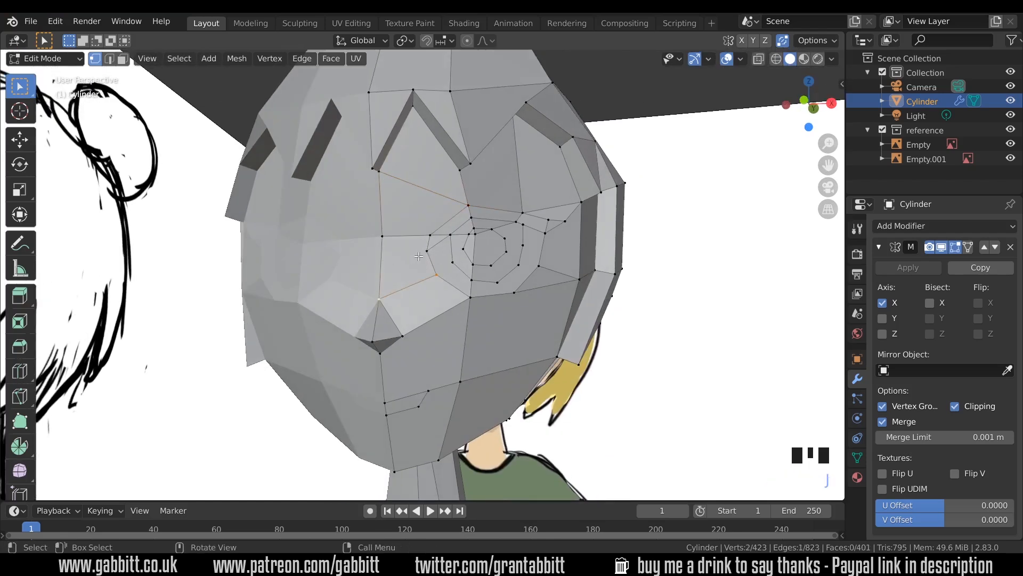
pyautogui.press('k')
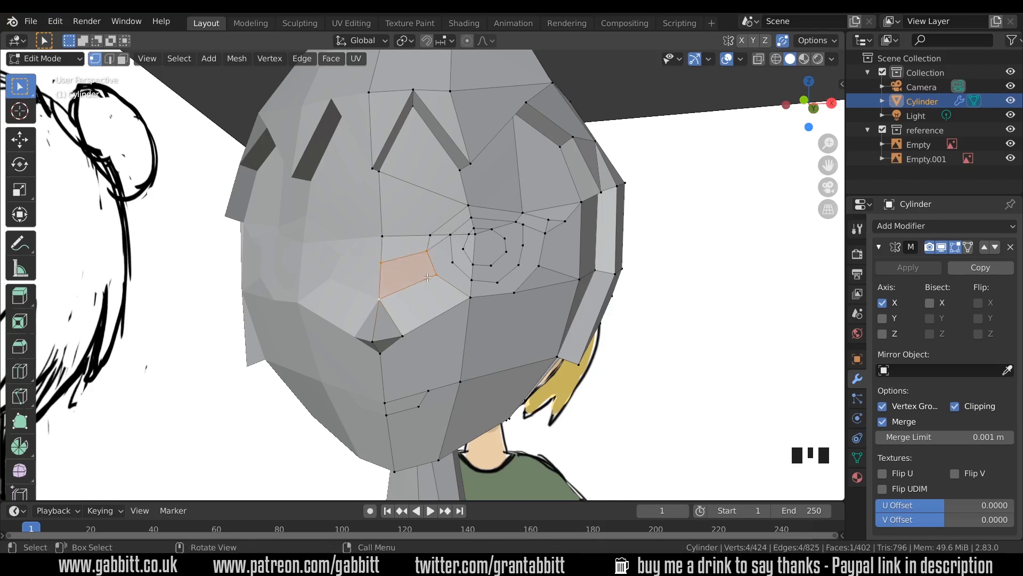
# Step: Join the top of the eye rings to the forehead and slide a stray vertex onto the eye ring
pyautogui.moveTo(424, 274); pyautogui.dragTo(463, 320)
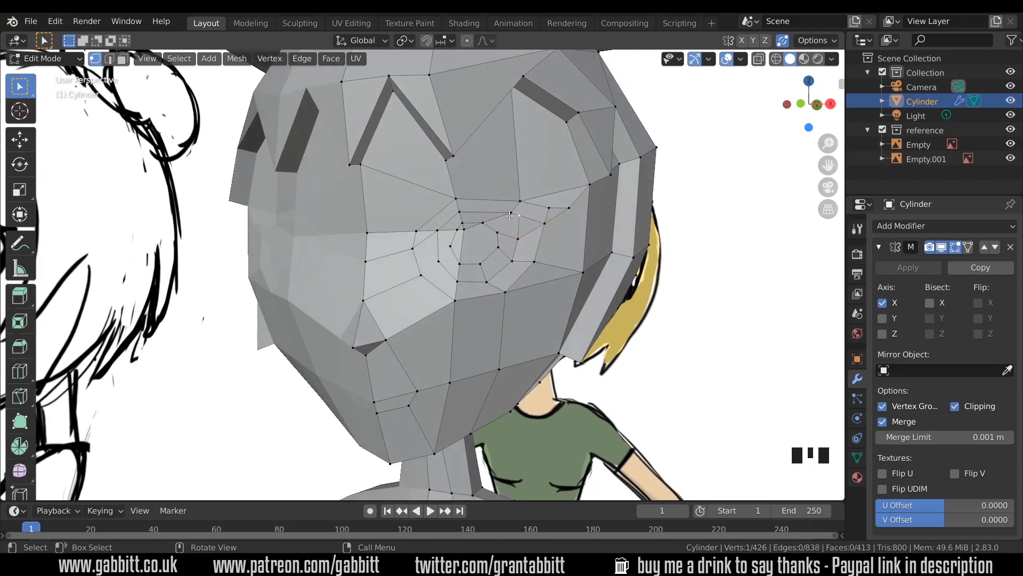
pyautogui.doubleClick(522, 217)
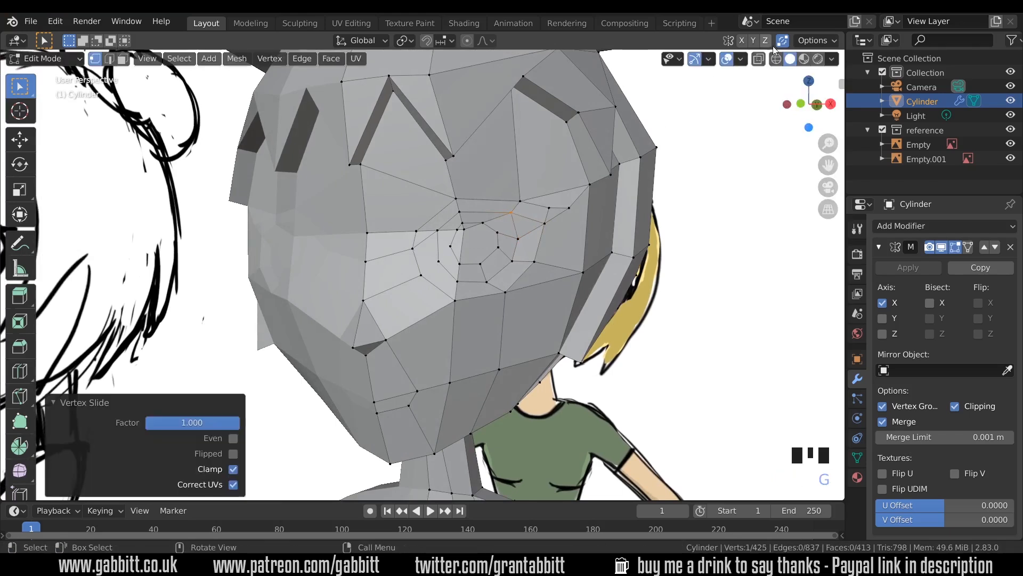
pyautogui.moveTo(782, 41)
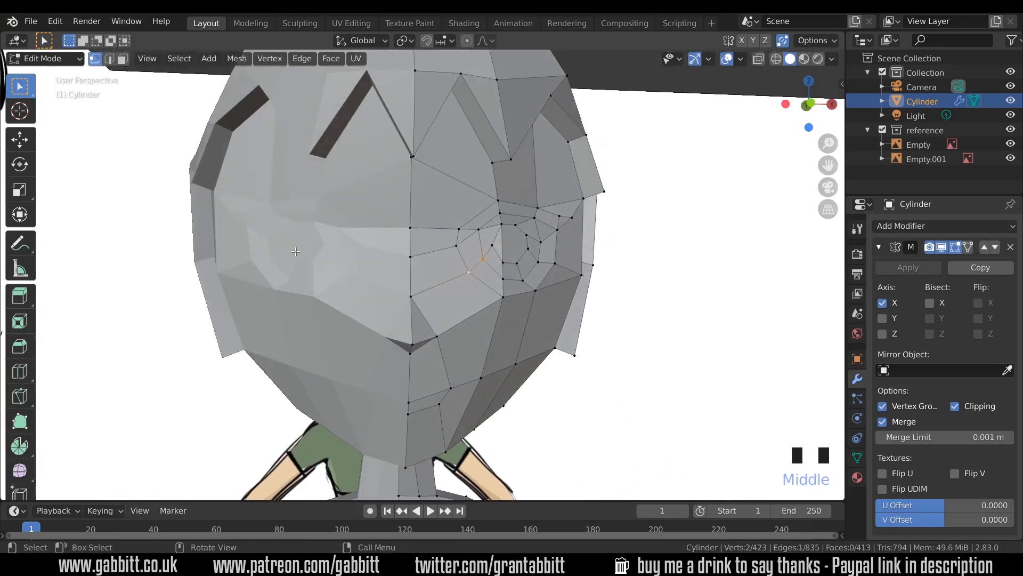
# Step: In X-ray side view, reposition the eye-corner vertices to match the profile drawing
pyautogui.scroll(-3)
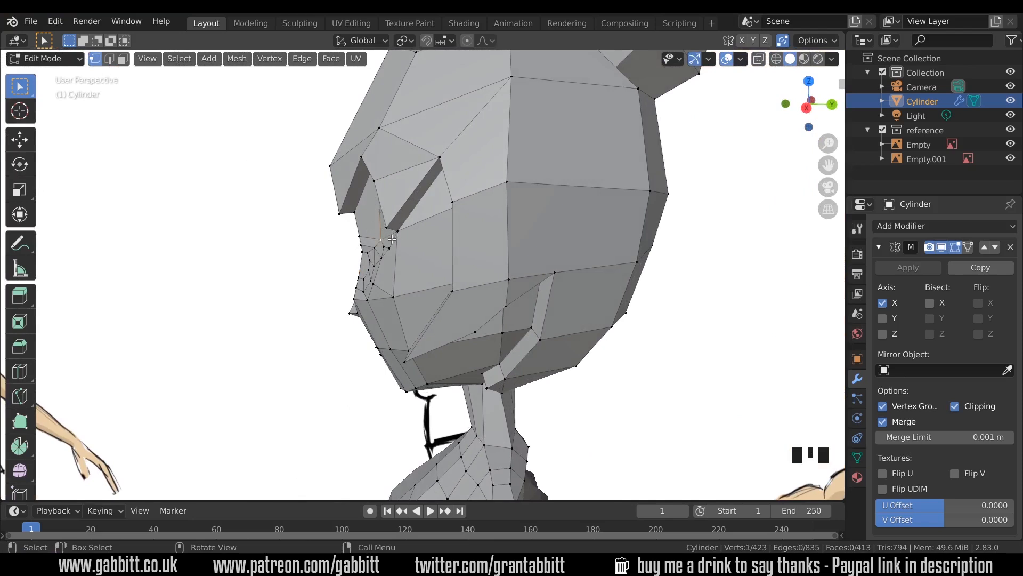
pyautogui.press('g')
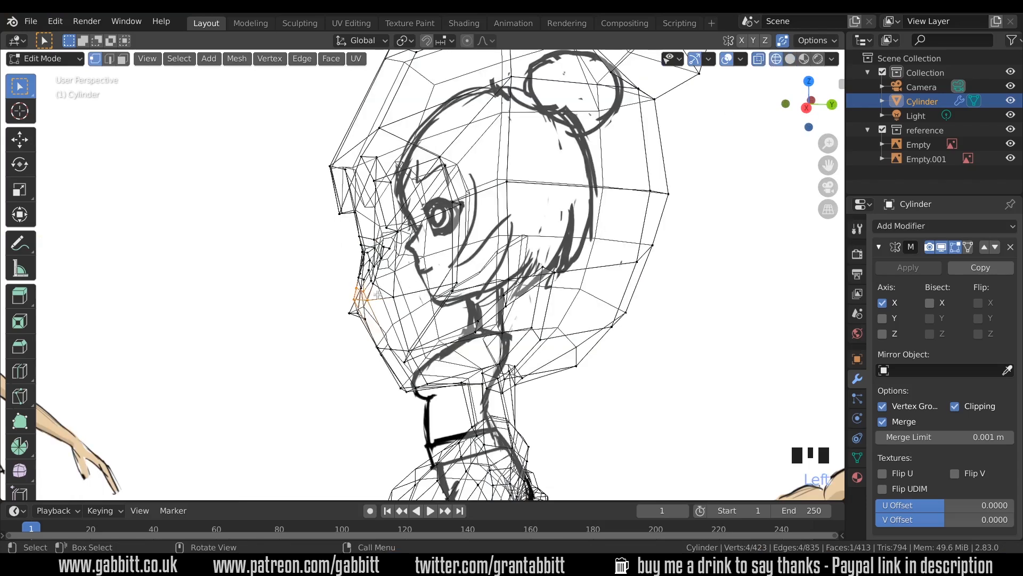
pyautogui.moveTo(378, 287); pyautogui.dragTo(365, 300)
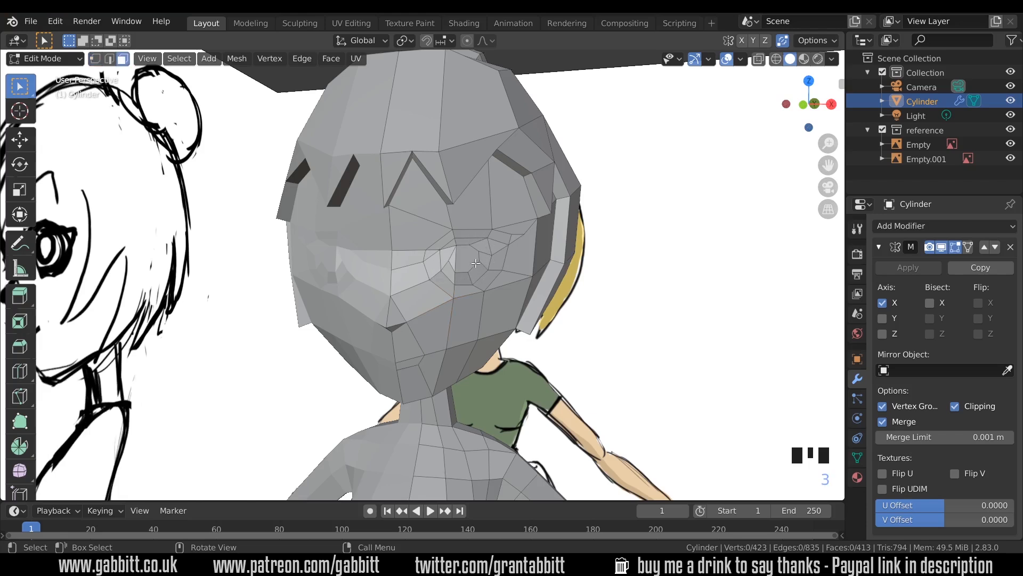
# Step: Scale the eye-ring faces to about 0.679 in Y depth and nudge them slightly into place
pyautogui.click(486, 253)
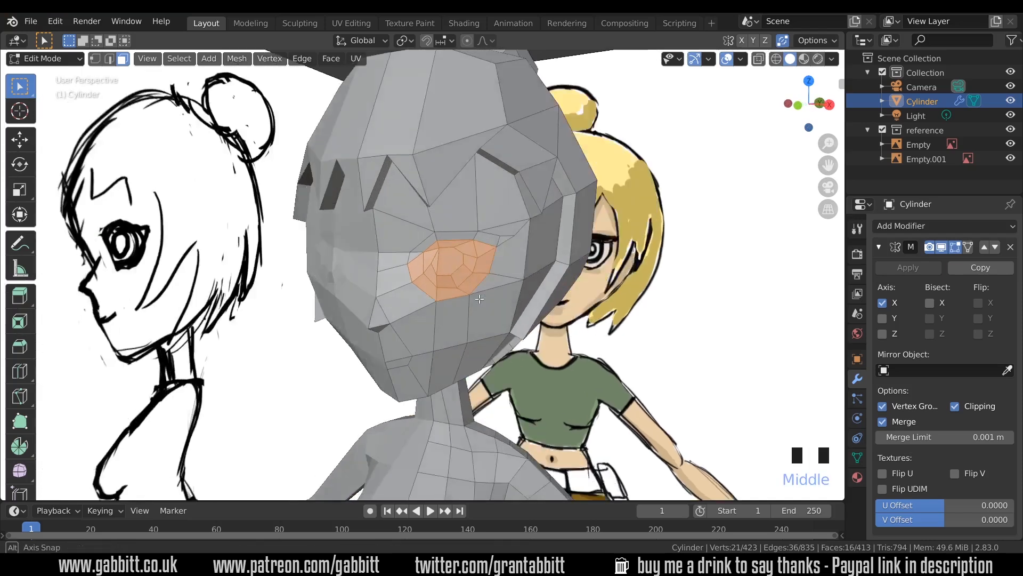
pyautogui.moveTo(480, 298); pyautogui.dragTo(564, 256)
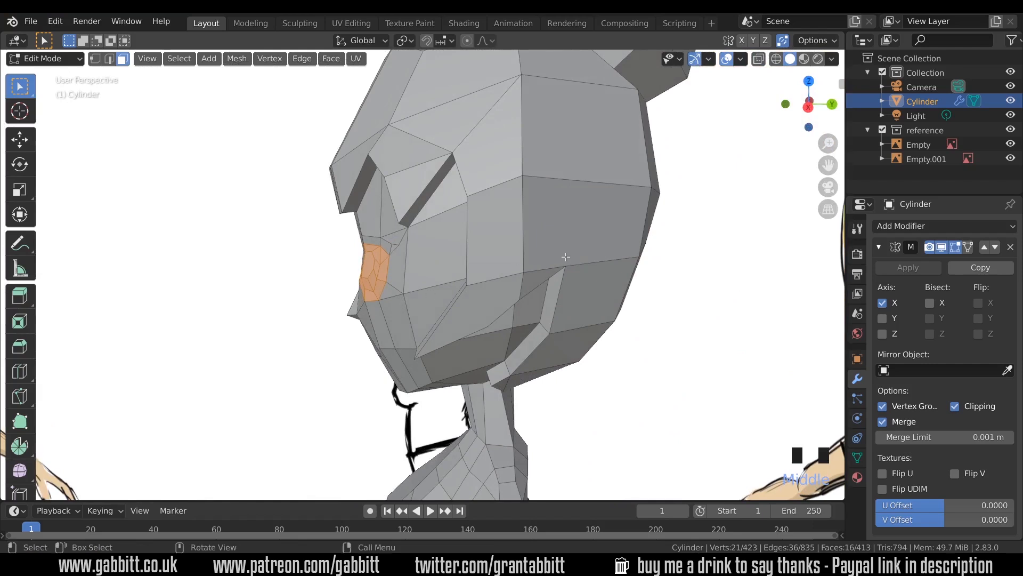
pyautogui.press('s')
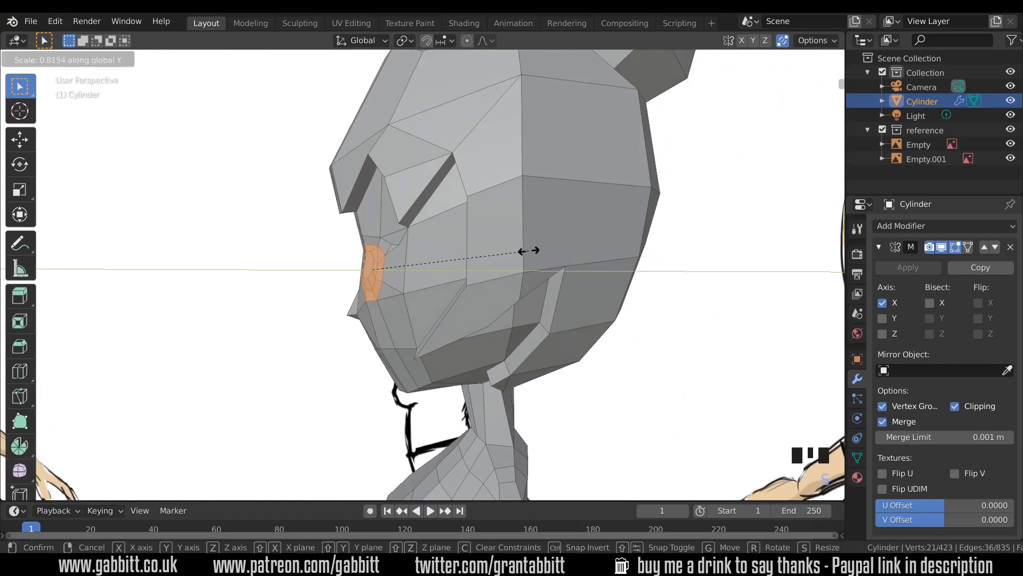
pyautogui.click(496, 253)
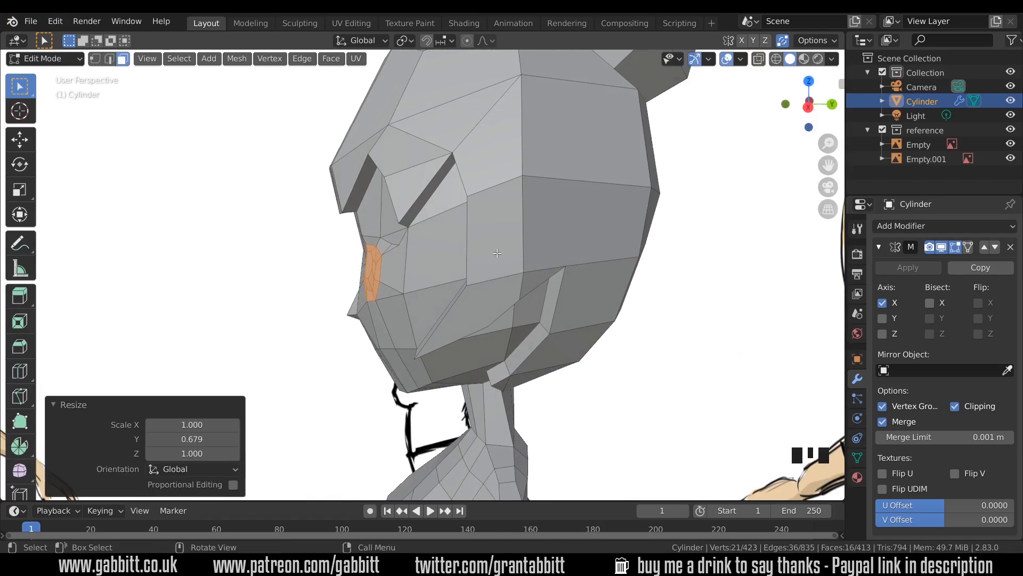
pyautogui.press('g')
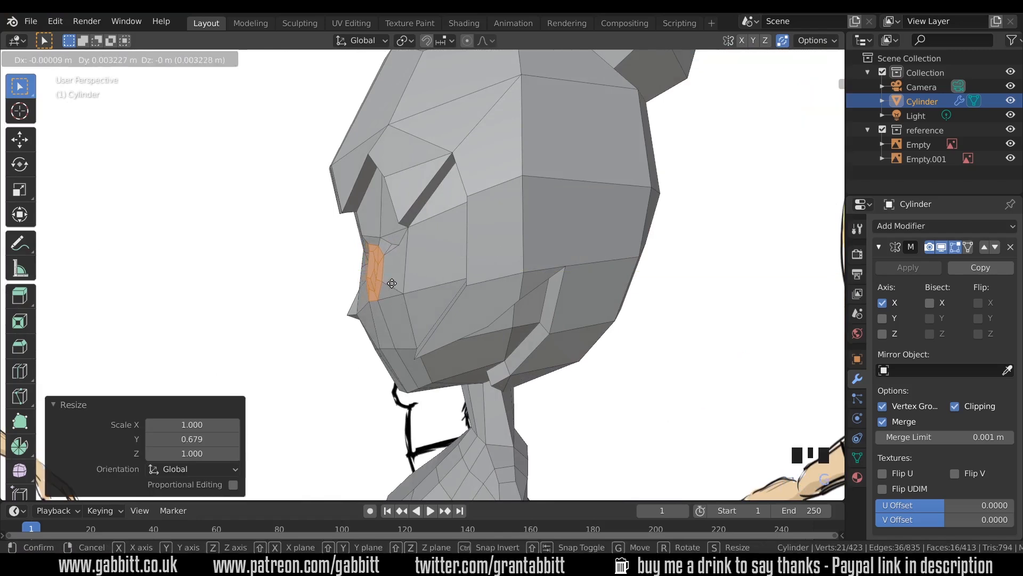
pyautogui.moveTo(385, 274); pyautogui.dragTo(391, 281)
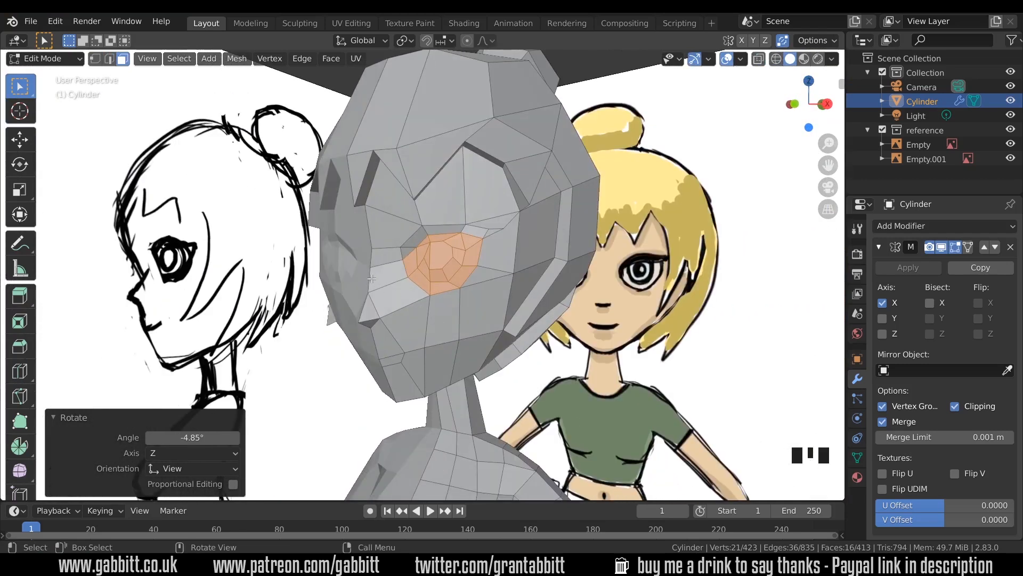
# Step: Knife-cut a few extra faces inside the eye rings and orbit to check the head from the front
pyautogui.press('k')
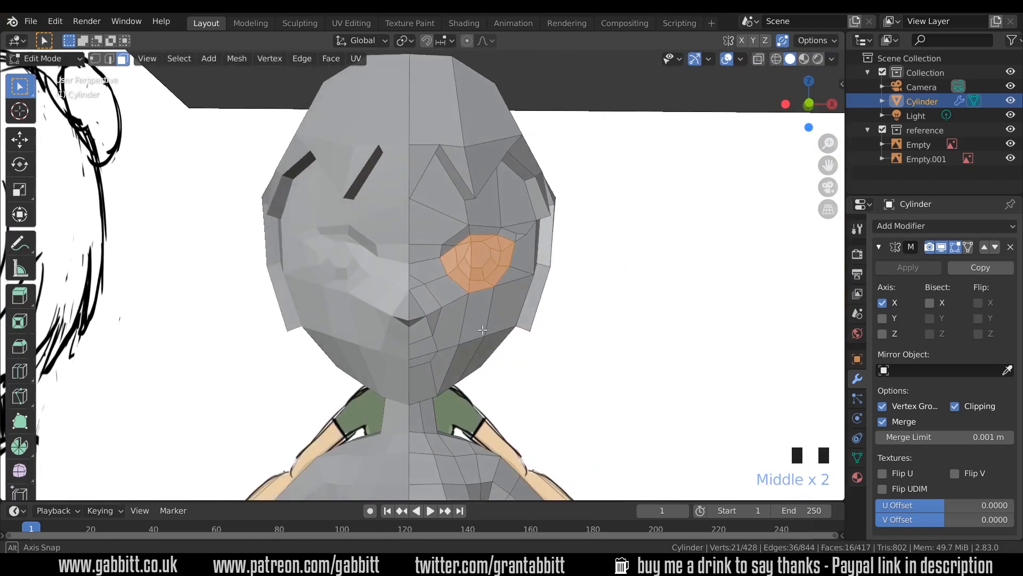
pyautogui.moveTo(483, 329); pyautogui.dragTo(346, 307)
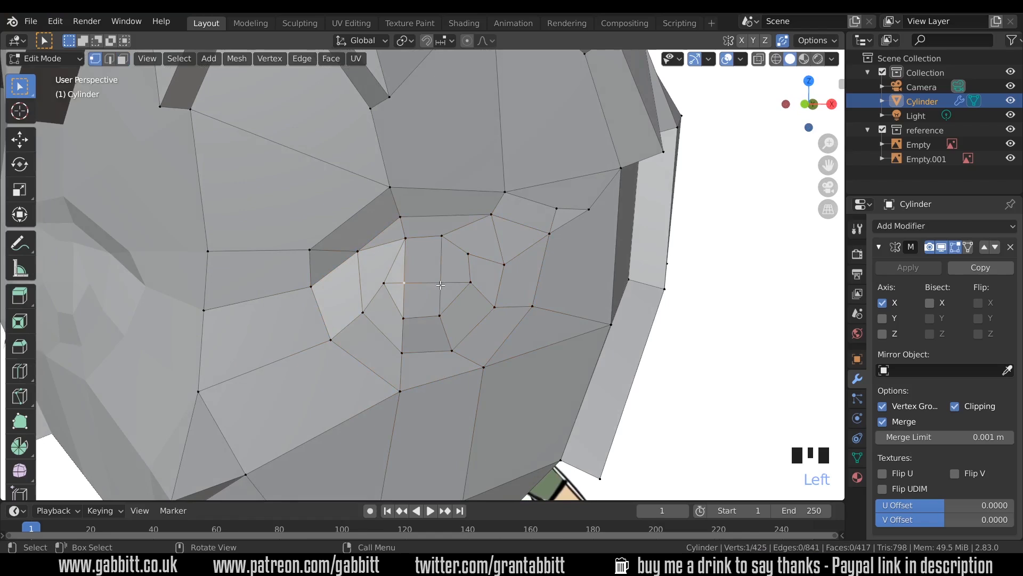
# Step: Merge two inner eye-ring vertices At Center and view the eye straight on
pyautogui.click(440, 285)
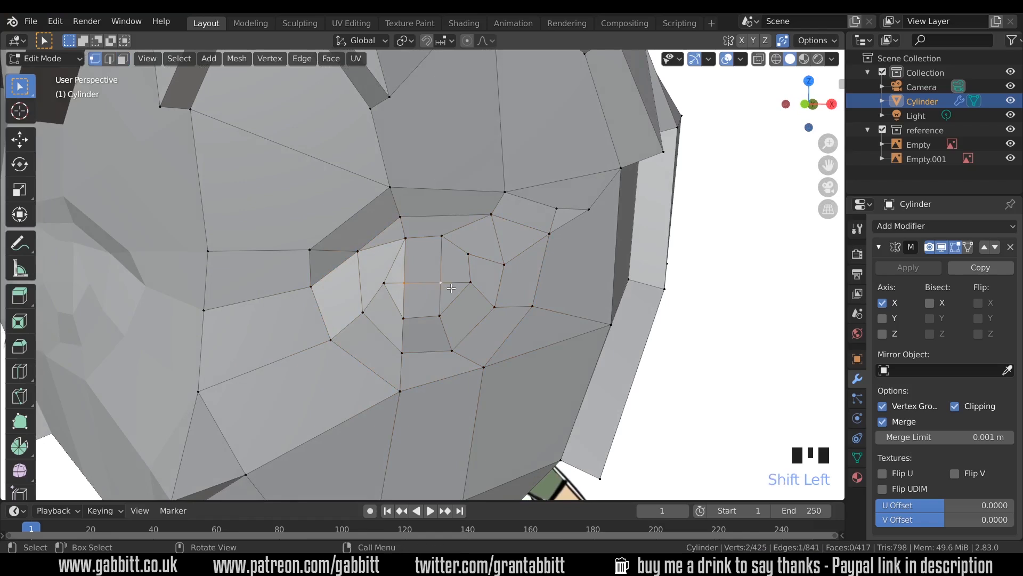
pyautogui.press('m')
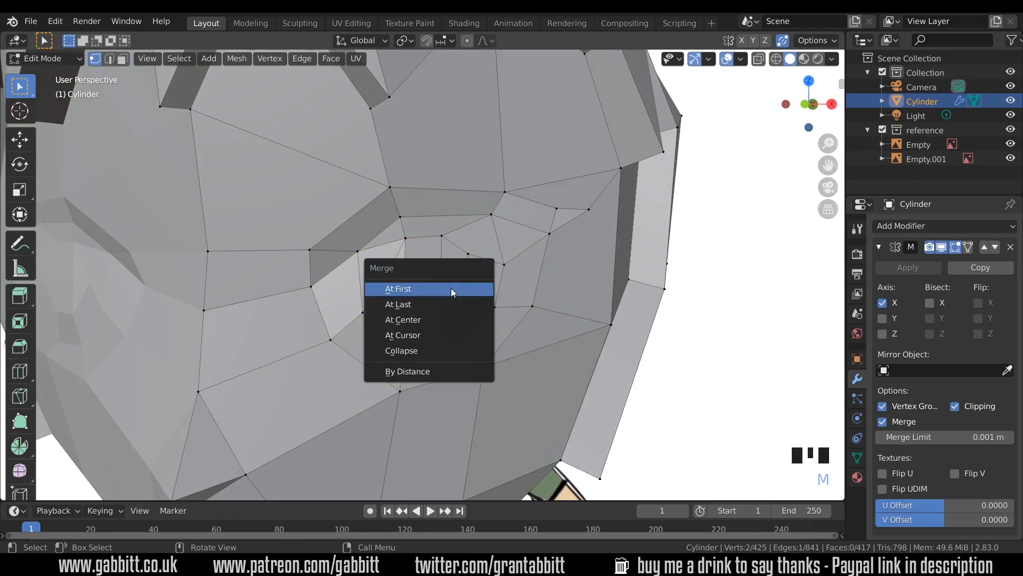
pyautogui.moveTo(448, 320)
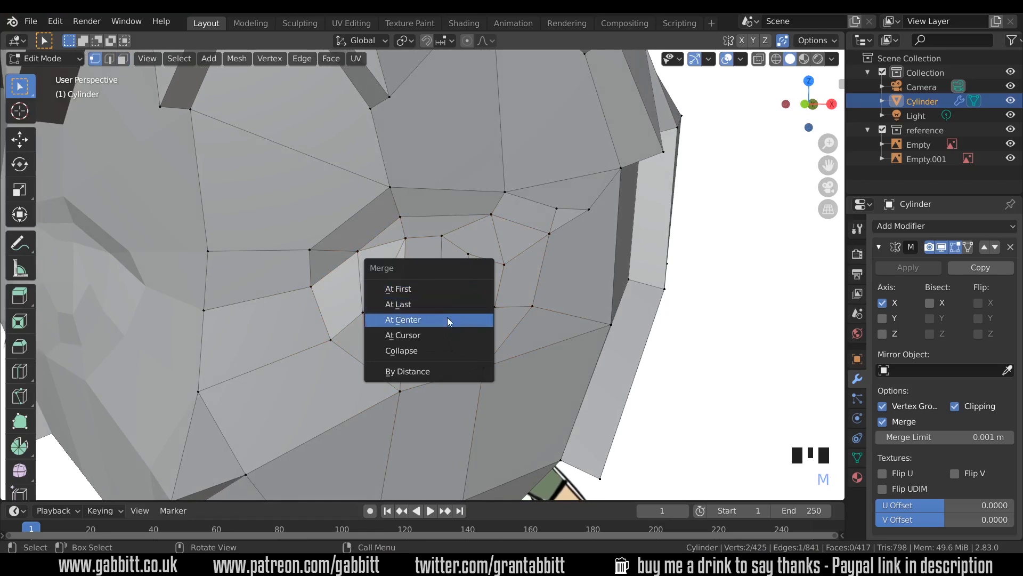
pyautogui.click(402, 319)
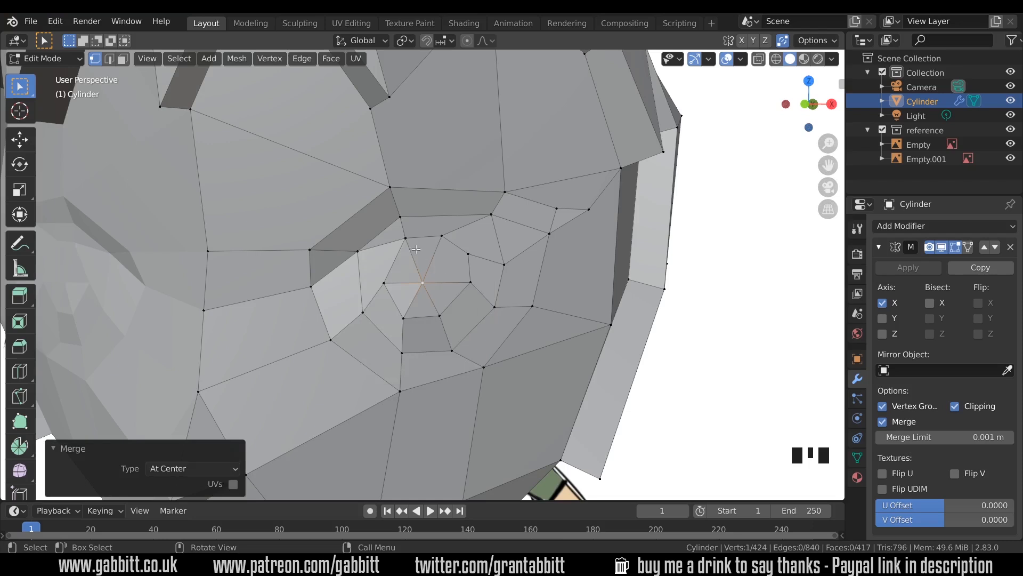
pyautogui.press('KP_3')
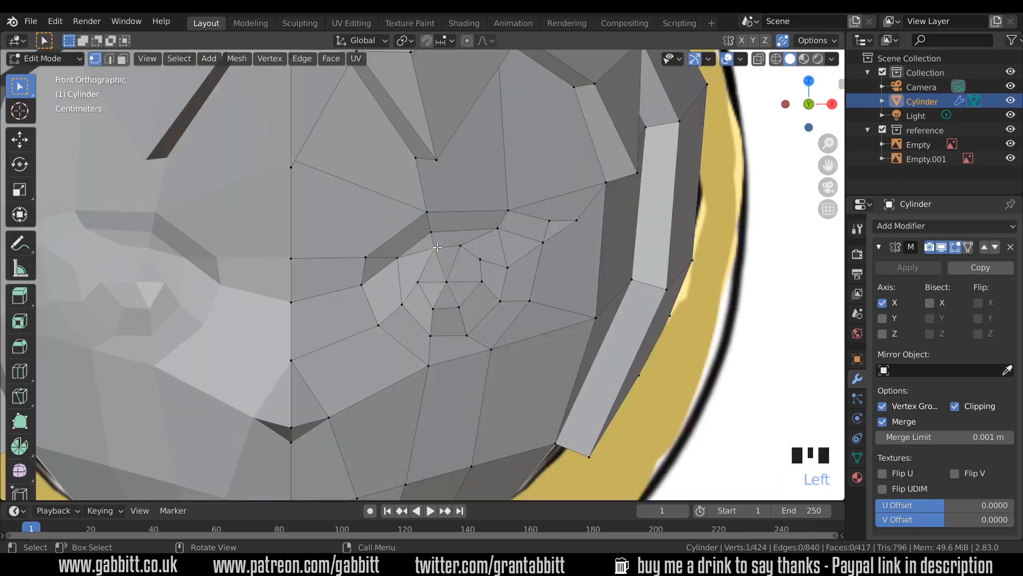
# Step: Nudge three inner eye-ring vertices so the loops around the eye space out evenly
pyautogui.moveTo(436, 246); pyautogui.dragTo(457, 279)
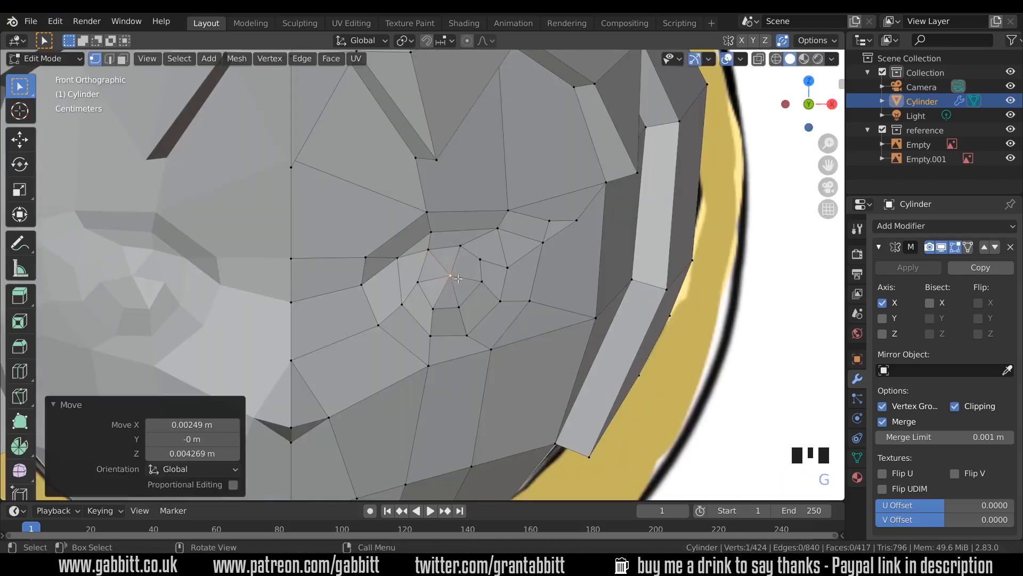
pyautogui.moveTo(457, 278); pyautogui.dragTo(494, 228)
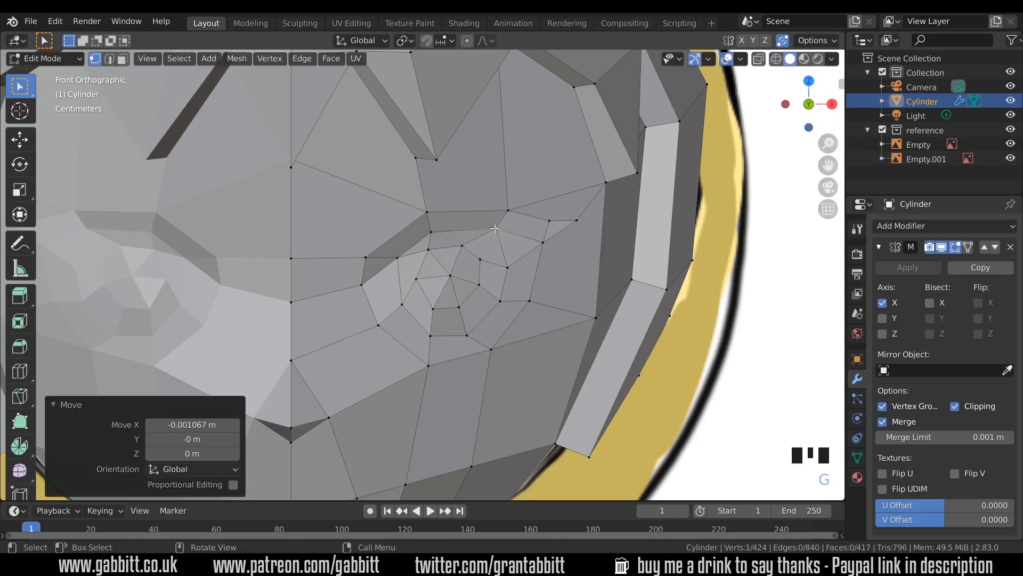
pyautogui.moveTo(494, 228); pyautogui.dragTo(425, 297)
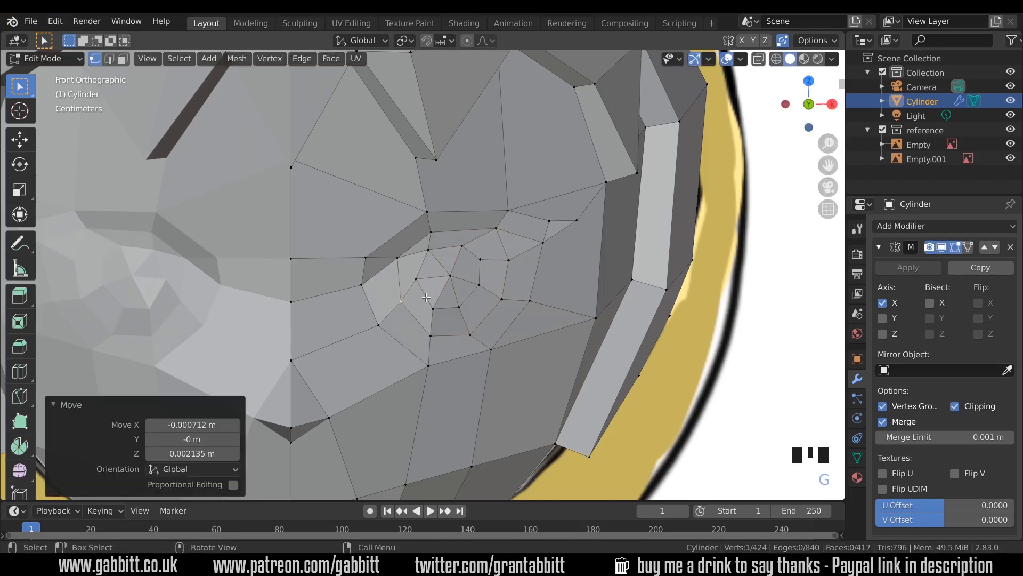
pyautogui.scroll(-3)
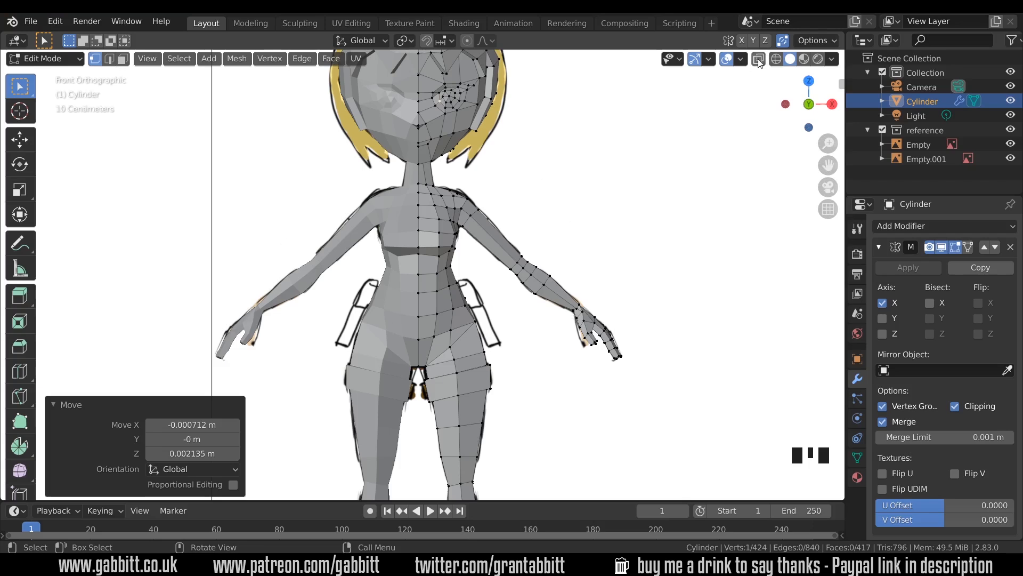
# Step: With X-ray on, edge-slide the waist loop to slim the belt and fatten the belt faces outward
pyautogui.click(758, 58)
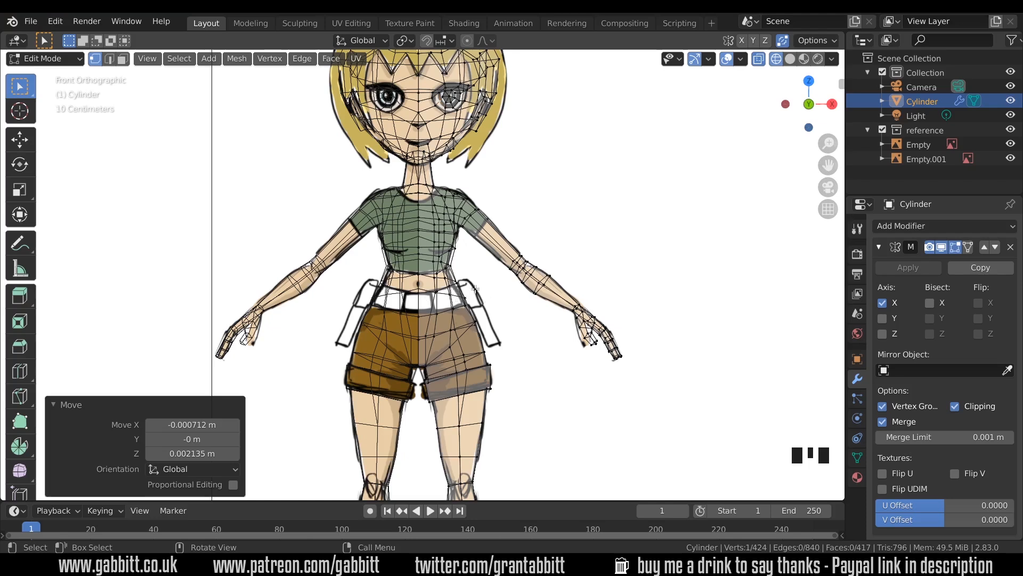
pyautogui.scroll(3)
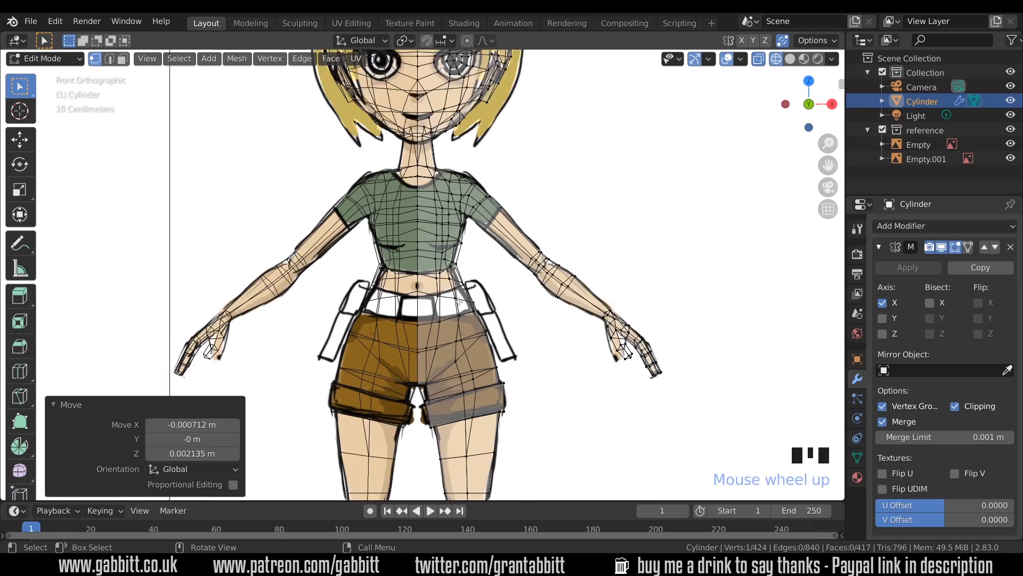
pyautogui.scroll(3)
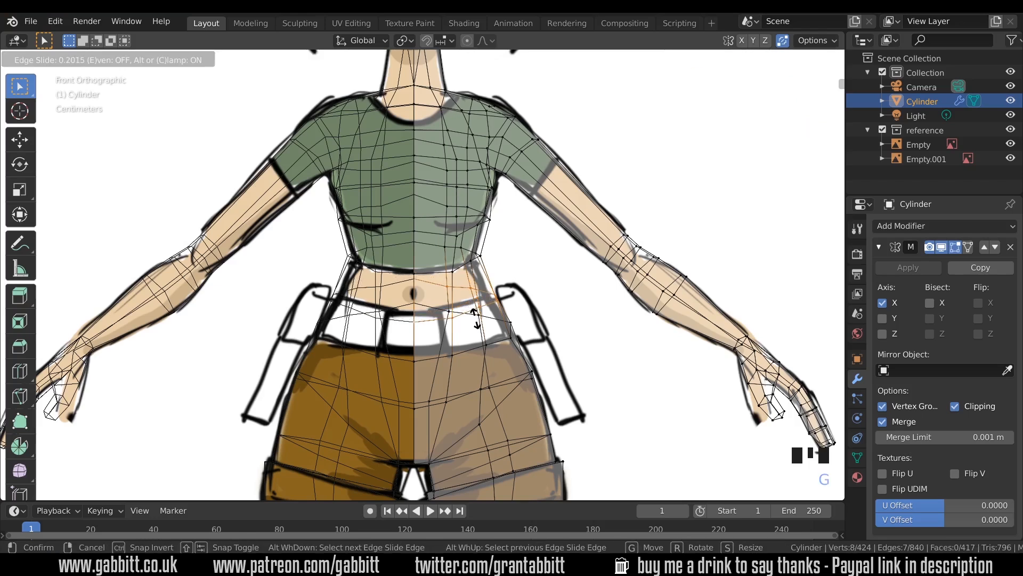
pyautogui.click(475, 320)
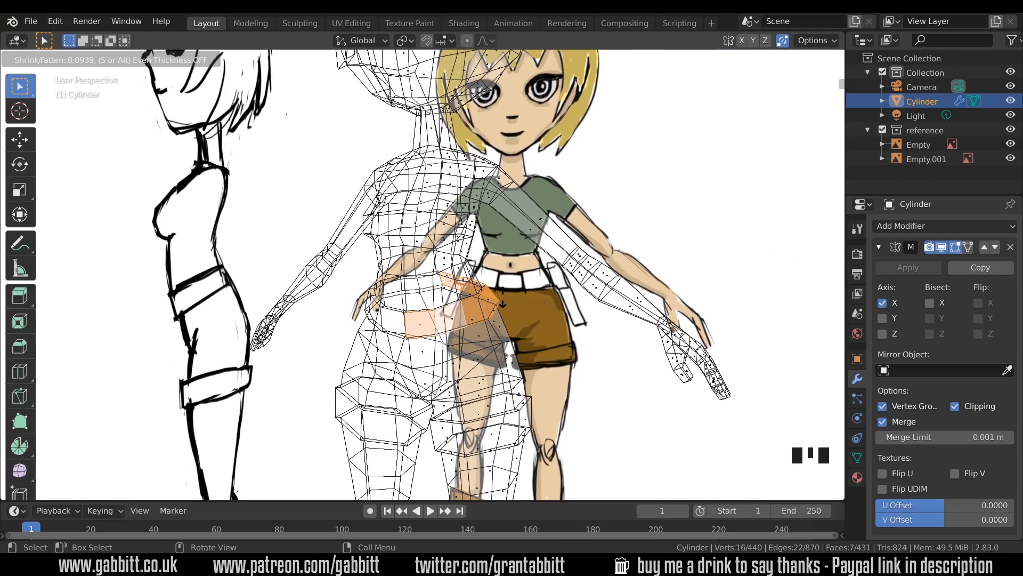
pyautogui.scroll(-3)
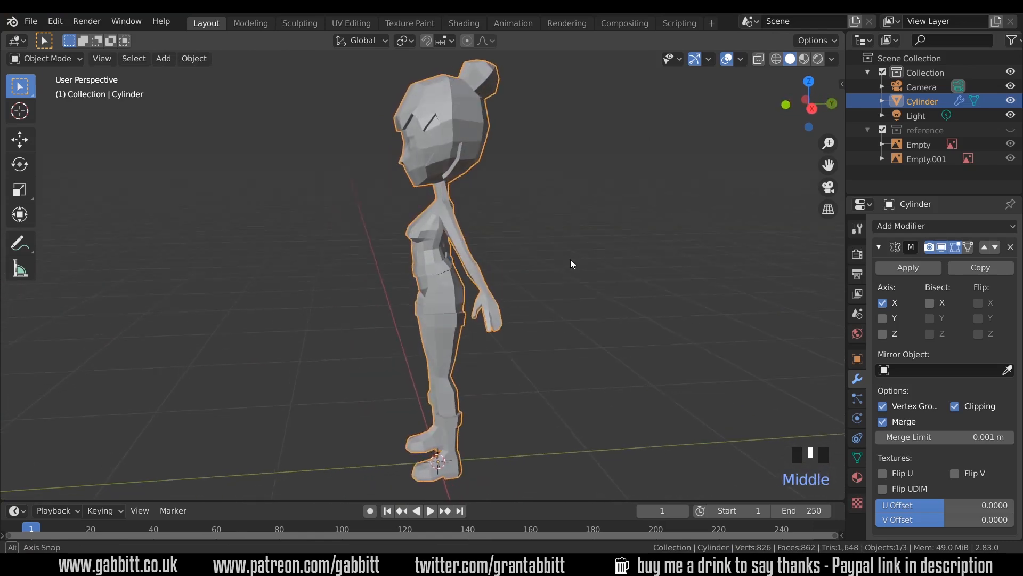
pyautogui.moveTo(571, 264); pyautogui.dragTo(651, 259)
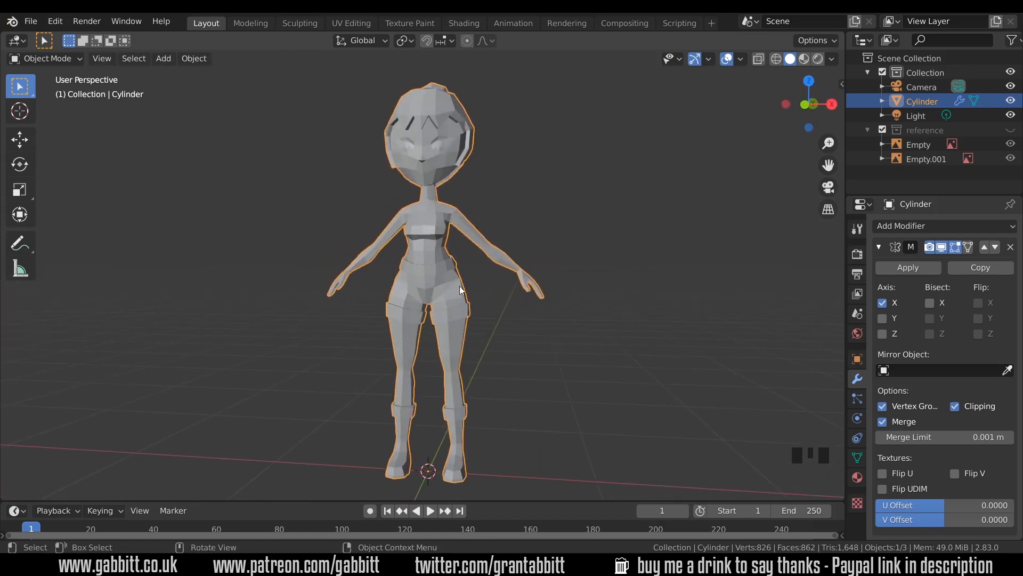
pyautogui.moveTo(460, 291); pyautogui.dragTo(415, 271)
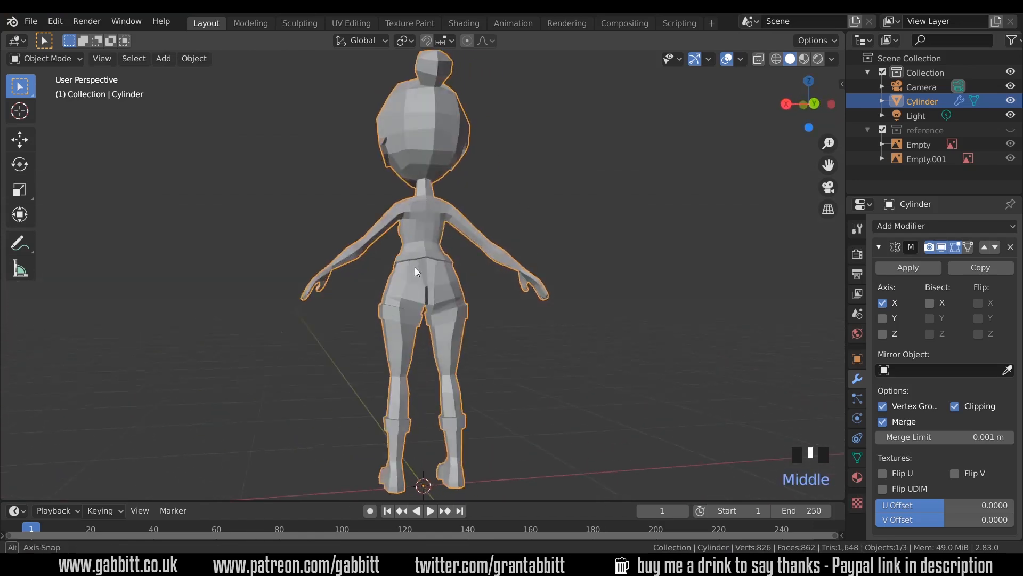